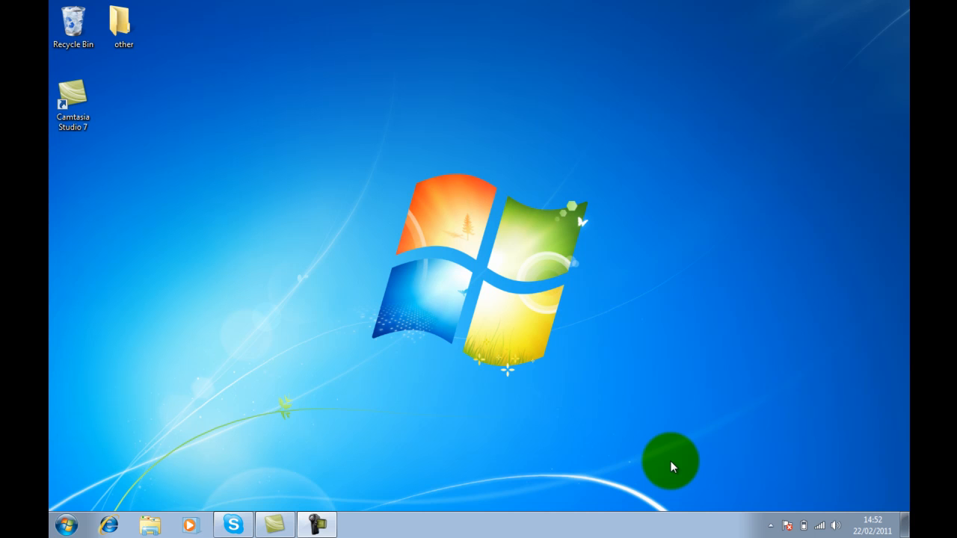
{"action": "mouse_move", "coordinate": [135, 527]}
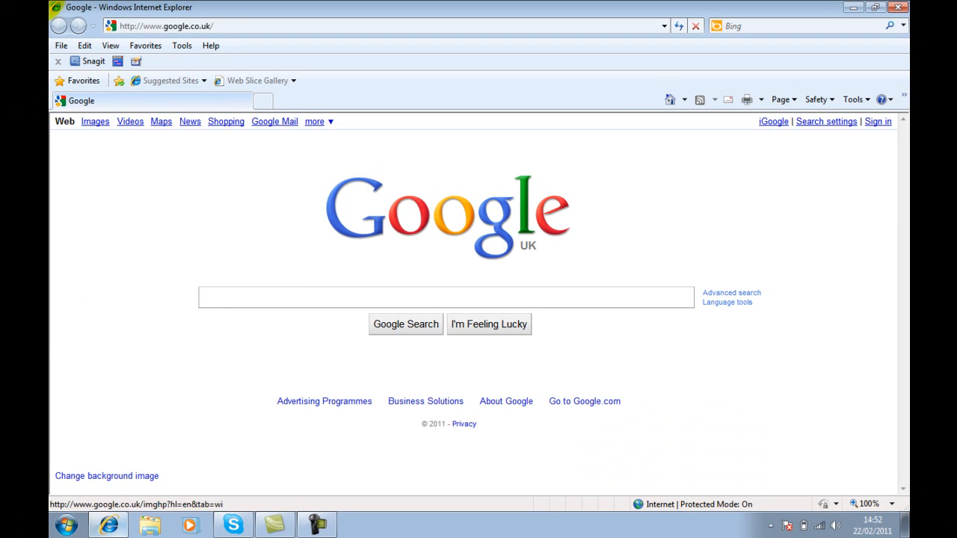
Go to prezi.com, open 'Control Powerpoint from within Embedded prezi' and start its preview
{"action": "type", "text": "pr"}
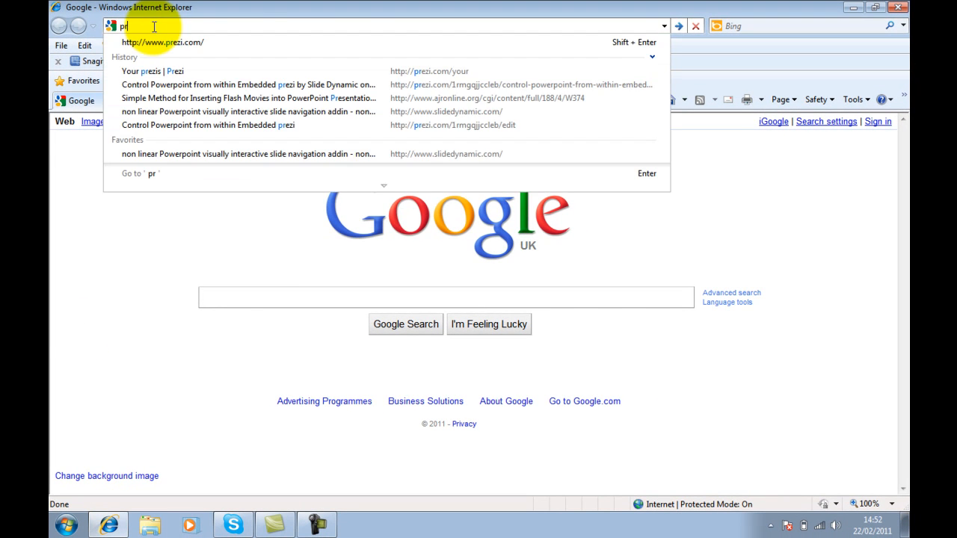
{"action": "left_click", "coordinate": [162, 42]}
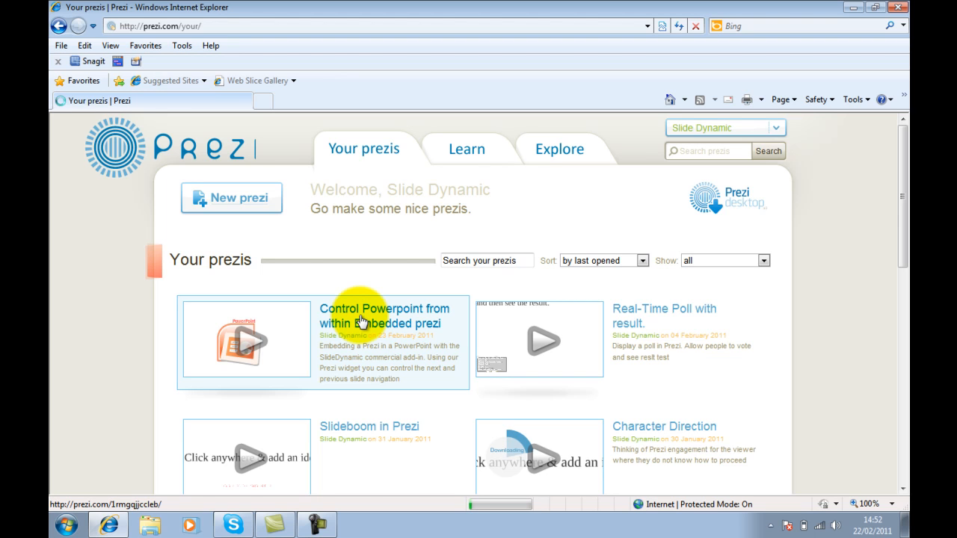
{"action": "left_click", "coordinate": [384, 315]}
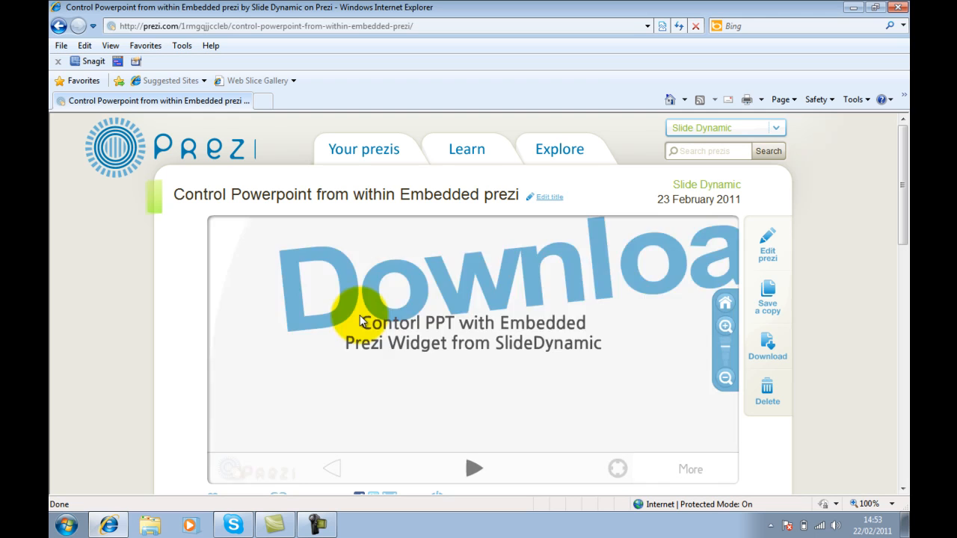
{"action": "left_click", "coordinate": [767, 239]}
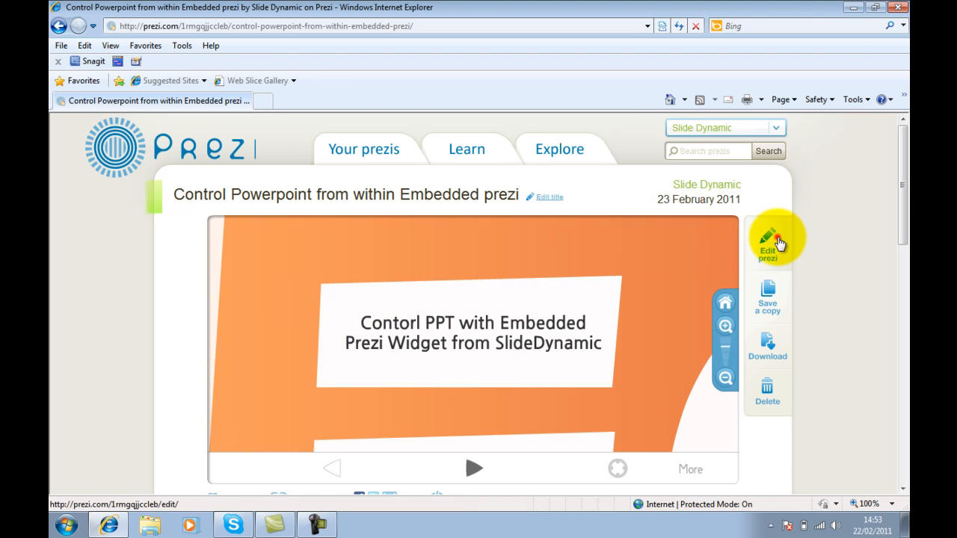
Open the prezi in the editor, dismiss the Welcome tutorial, and zoom out three times
{"action": "left_click", "coordinate": [768, 243]}
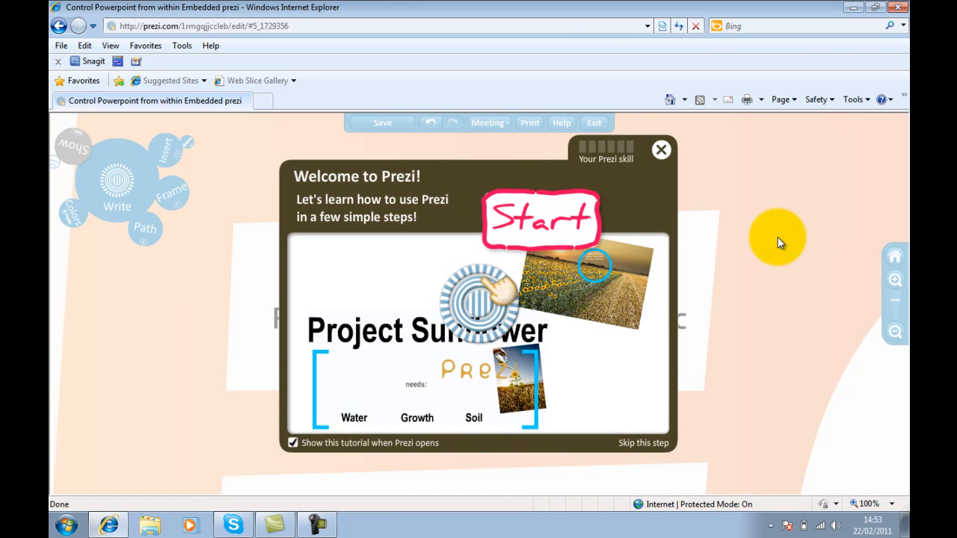
{"action": "left_click", "coordinate": [661, 149]}
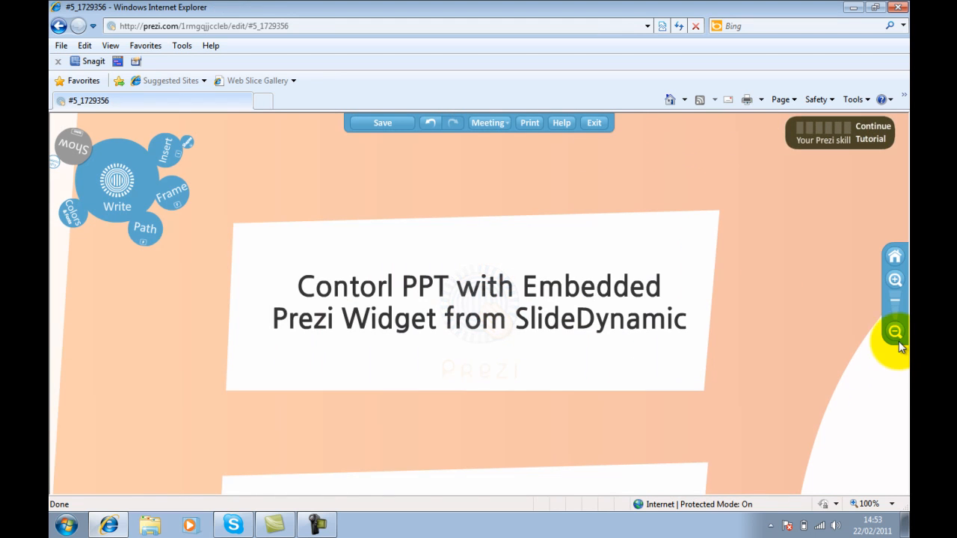
{"action": "left_click", "coordinate": [895, 332]}
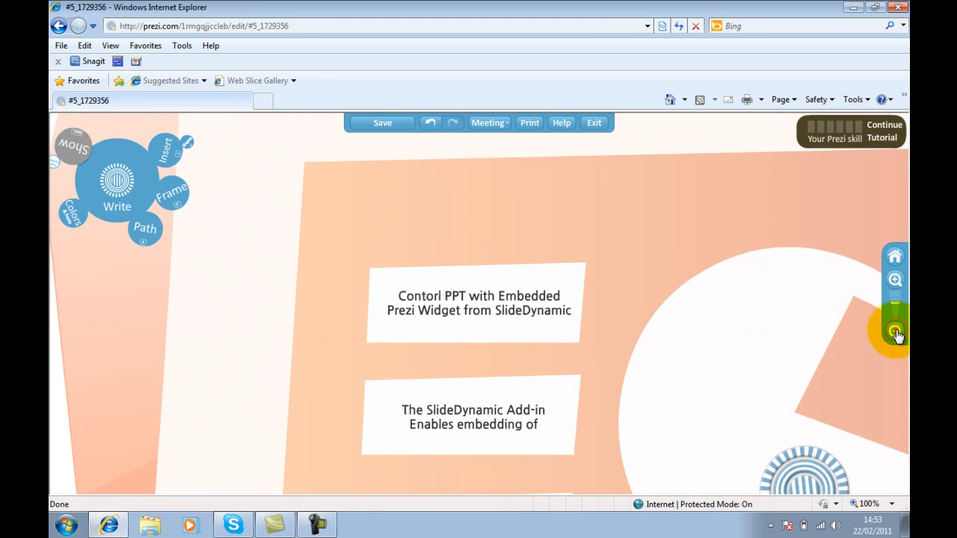
{"action": "left_click", "coordinate": [894, 333]}
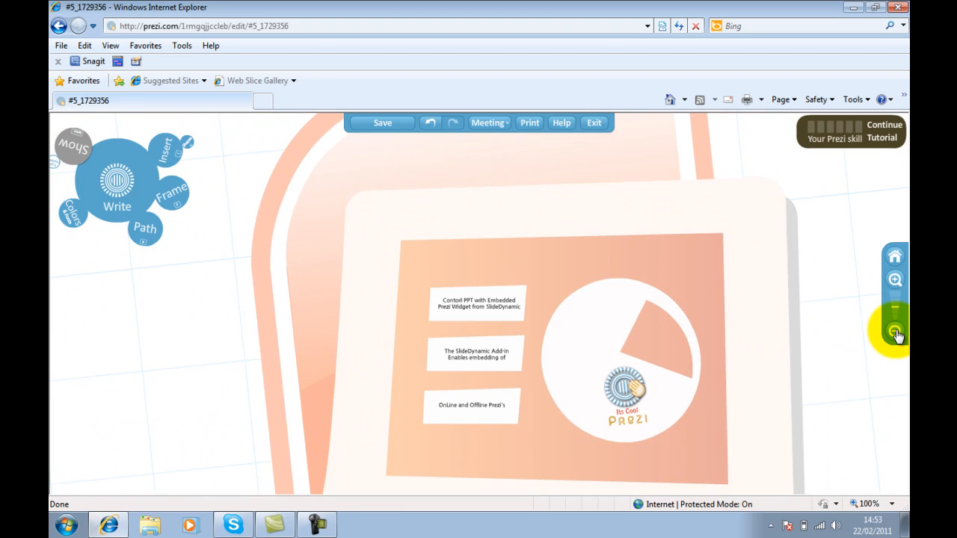
{"action": "left_click", "coordinate": [895, 332]}
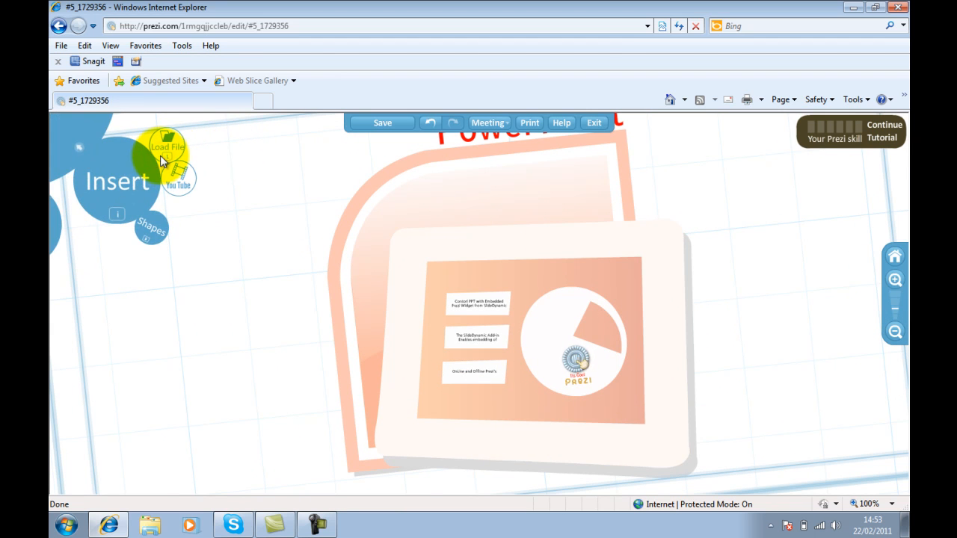
Upload prezi_widget_Secure.swf from the PPT_Prezi_widget folder into the prezi
{"action": "left_click", "coordinate": [167, 146]}
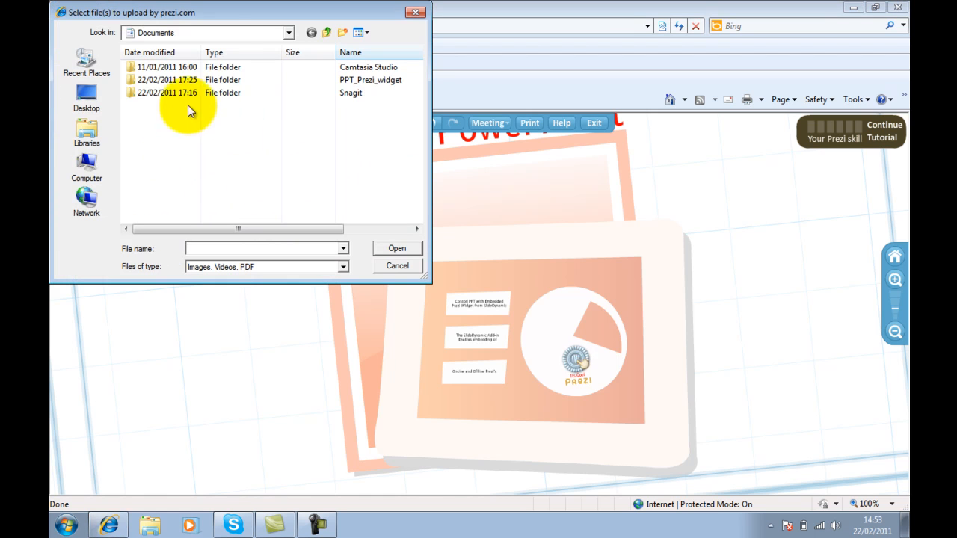
{"action": "left_click", "coordinate": [289, 32]}
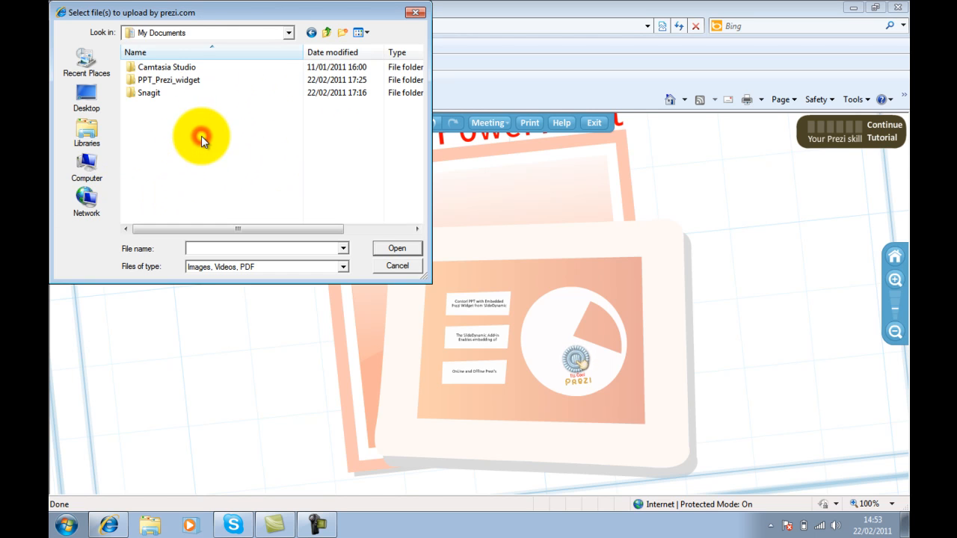
{"action": "double_click", "coordinate": [168, 80]}
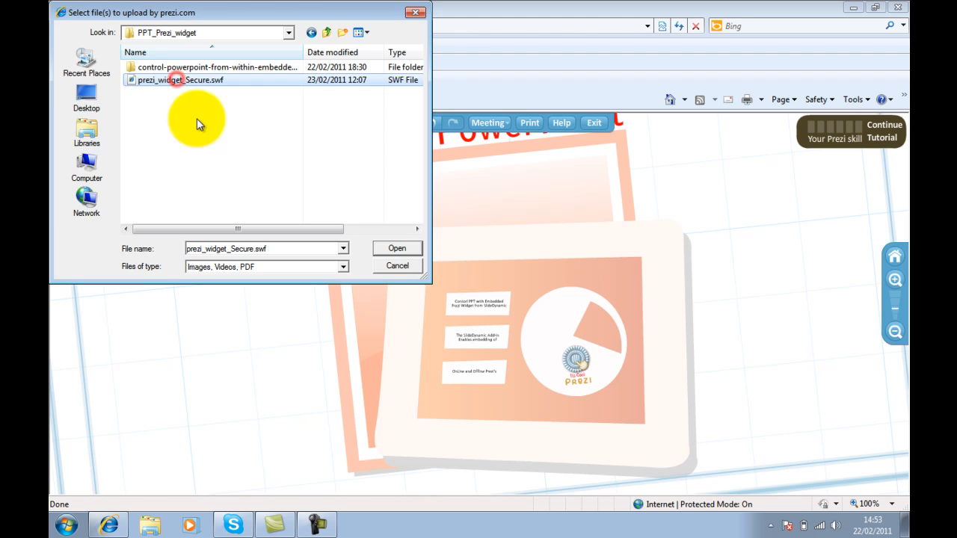
{"action": "left_click", "coordinate": [396, 247]}
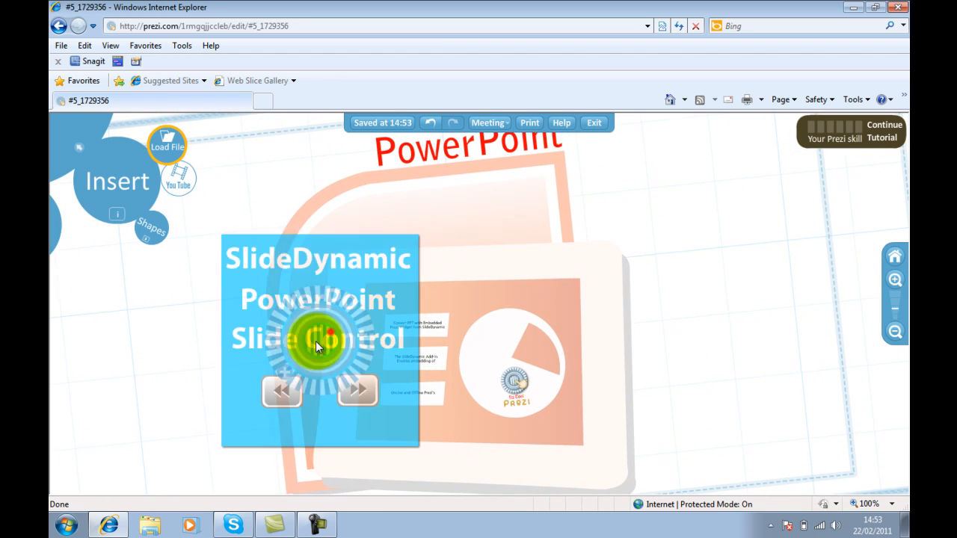
Drop the SlideDynamic slide control widget onto the Prezi canvas
{"action": "left_click", "coordinate": [895, 332]}
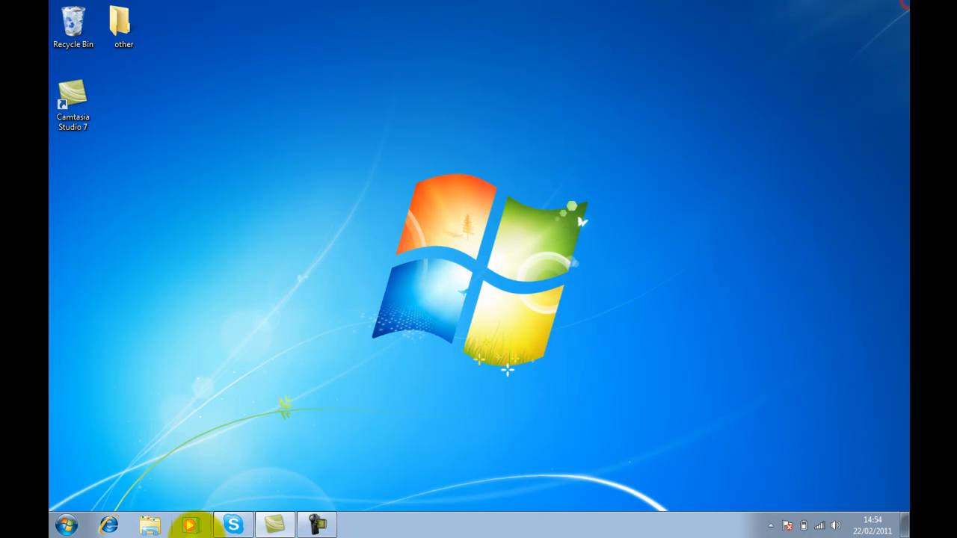
Browse Documents > PPT_Prezi_widget > unzipped Prezi folder and open New Microsoft PowerPoint Presentation.pptx
{"action": "left_click", "coordinate": [65, 526]}
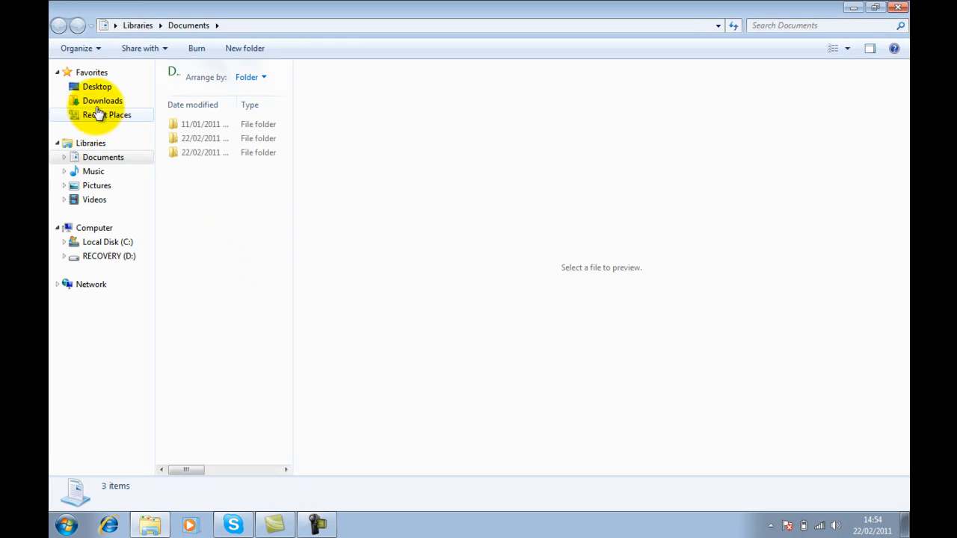
{"action": "left_click", "coordinate": [63, 157]}
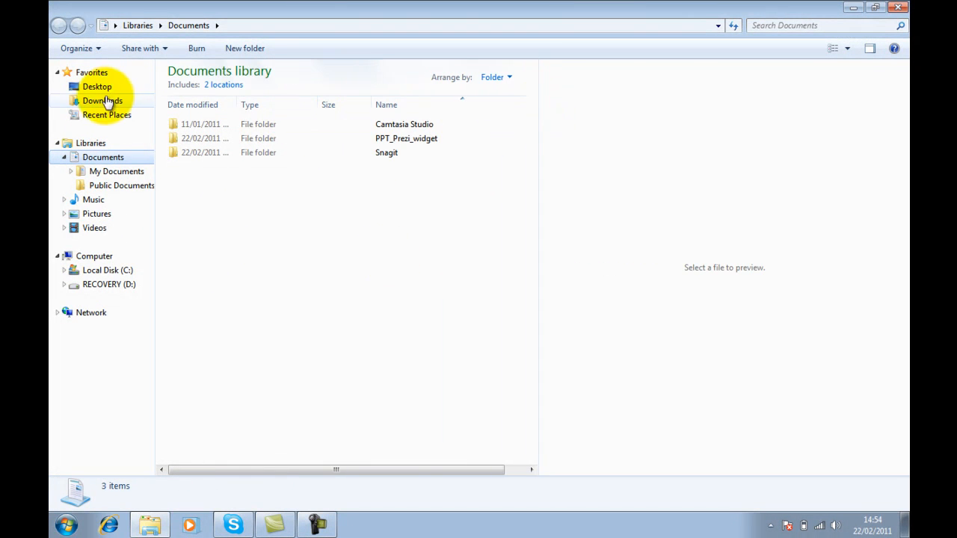
{"action": "double_click", "coordinate": [406, 139]}
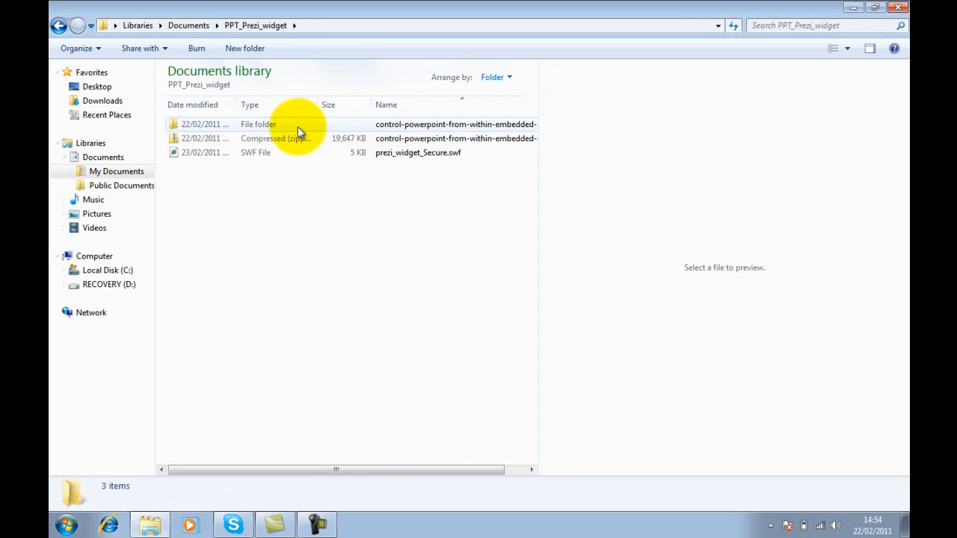
{"action": "mouse_move", "coordinate": [259, 125]}
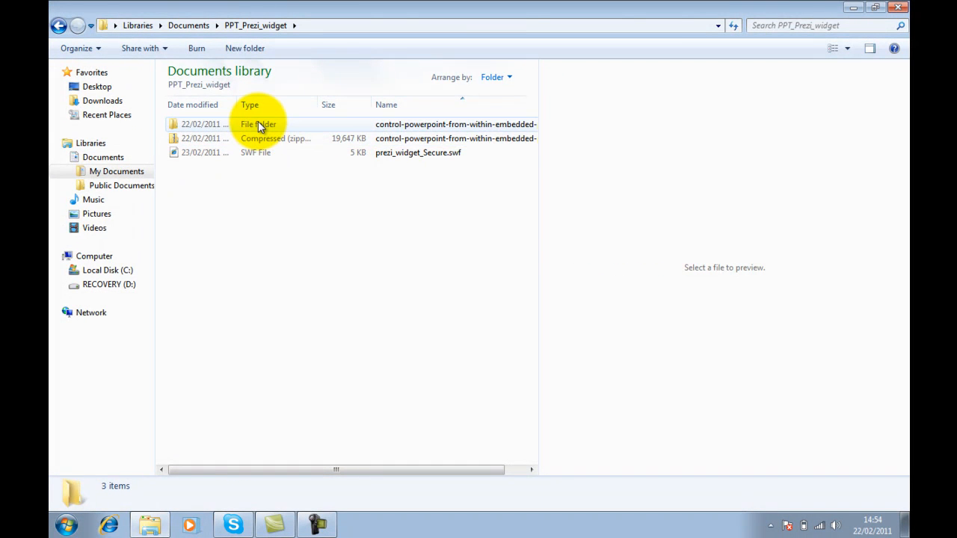
{"action": "double_click", "coordinate": [258, 124]}
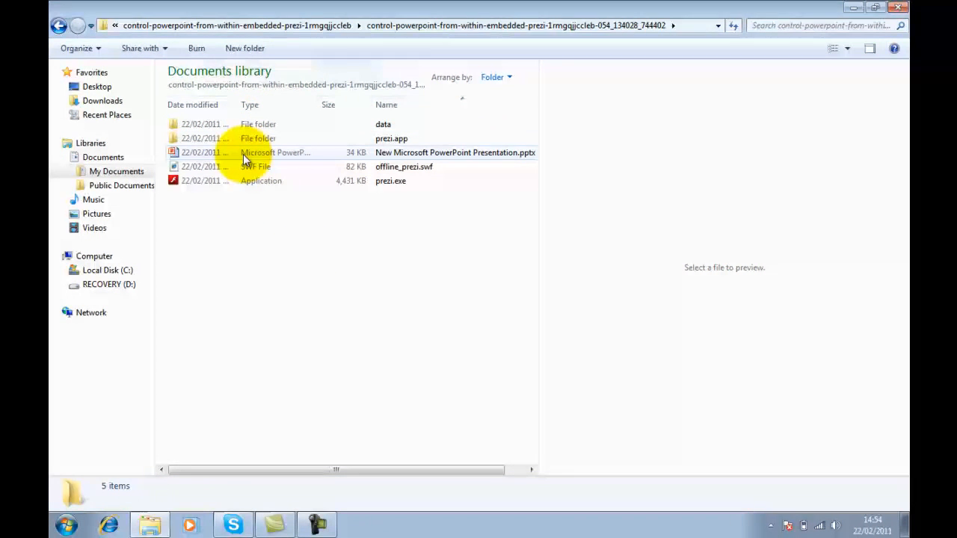
{"action": "double_click", "coordinate": [455, 153]}
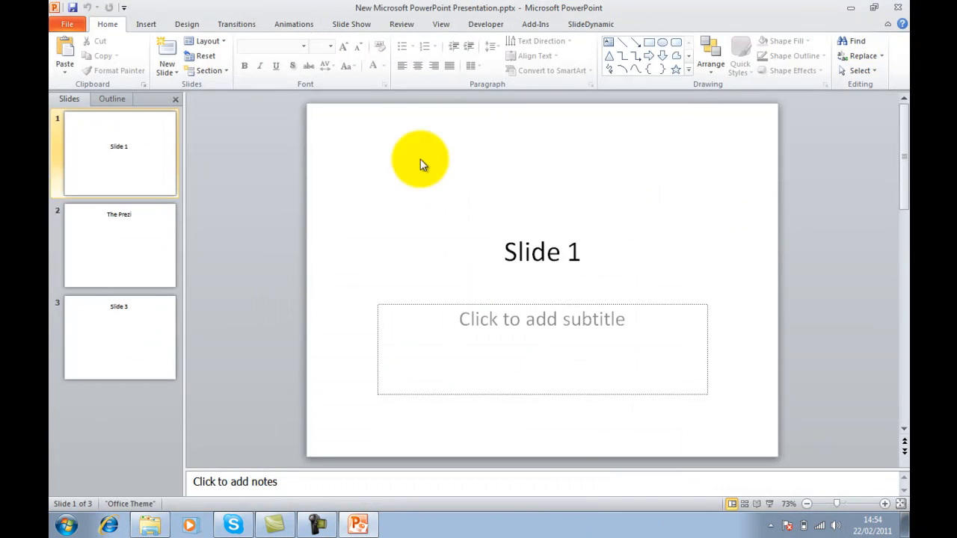
Select slide 2, 'The Prezi', and bring up the SlideDynamic add-in commands
{"action": "left_click", "coordinate": [119, 246]}
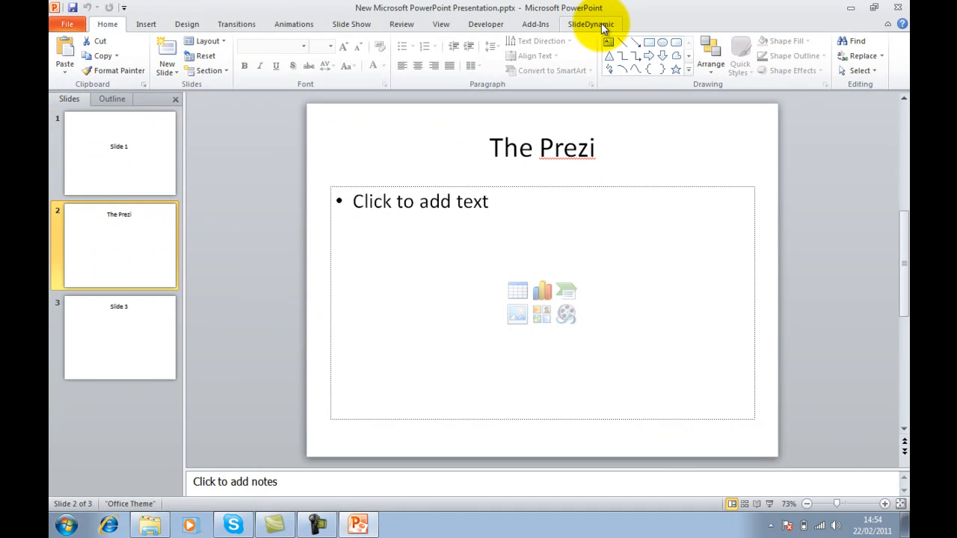
{"action": "left_click", "coordinate": [591, 23]}
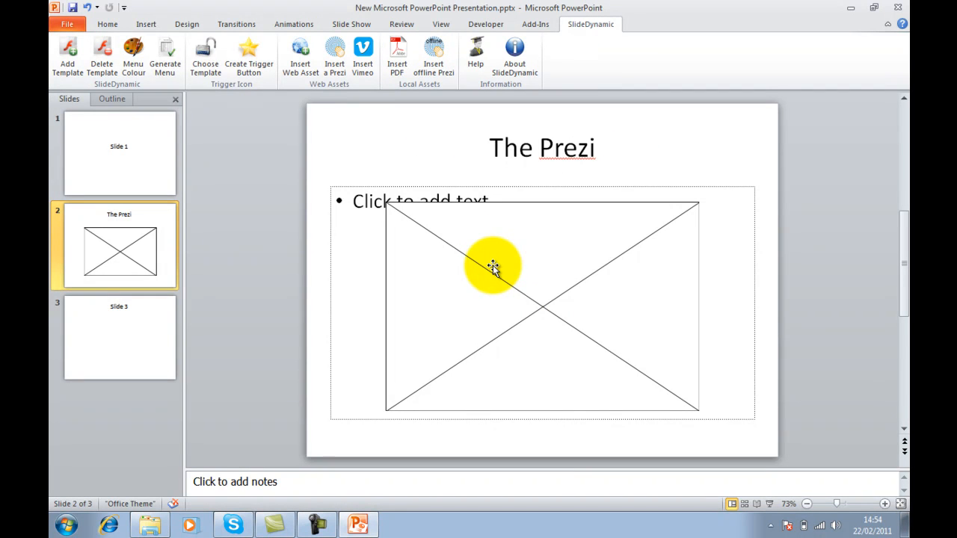
{"action": "mouse_move", "coordinate": [488, 269]}
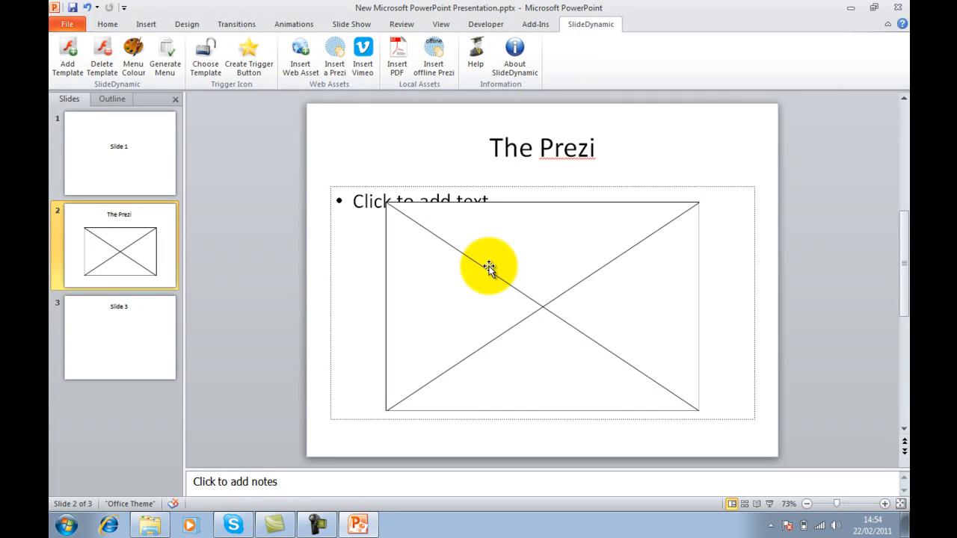
{"action": "mouse_move", "coordinate": [769, 504]}
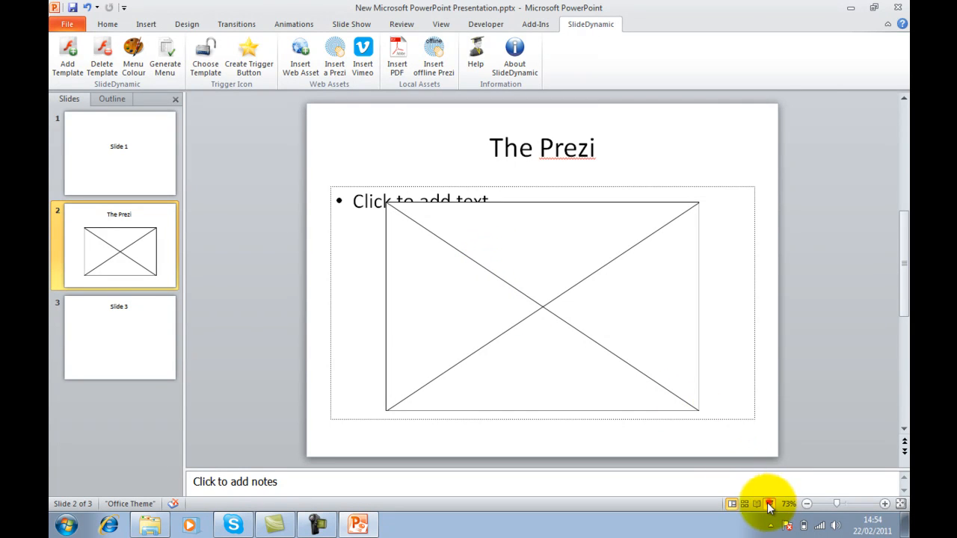
Start the slideshow on slide 2 and advance the Prezi two steps
{"action": "left_click", "coordinate": [769, 503]}
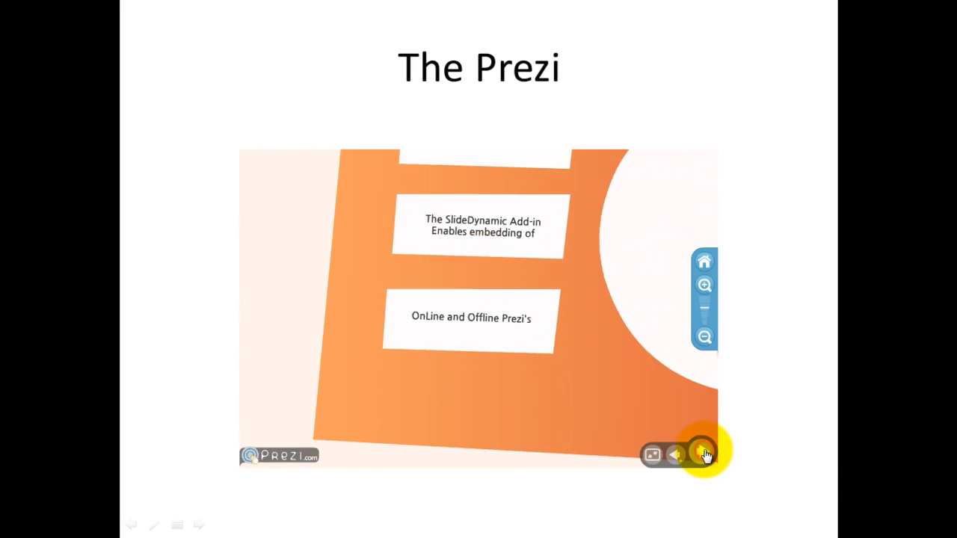
{"action": "left_click", "coordinate": [703, 456]}
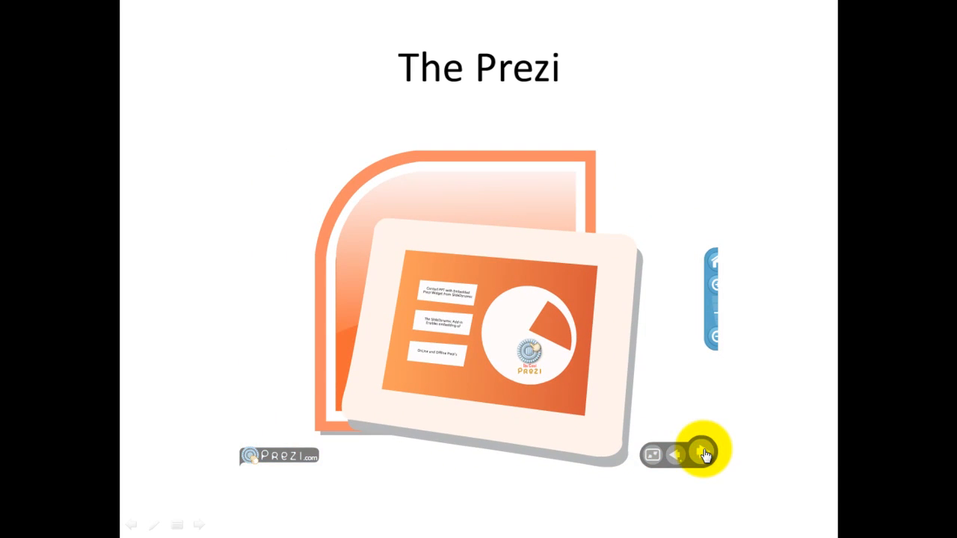
{"action": "left_click", "coordinate": [703, 454]}
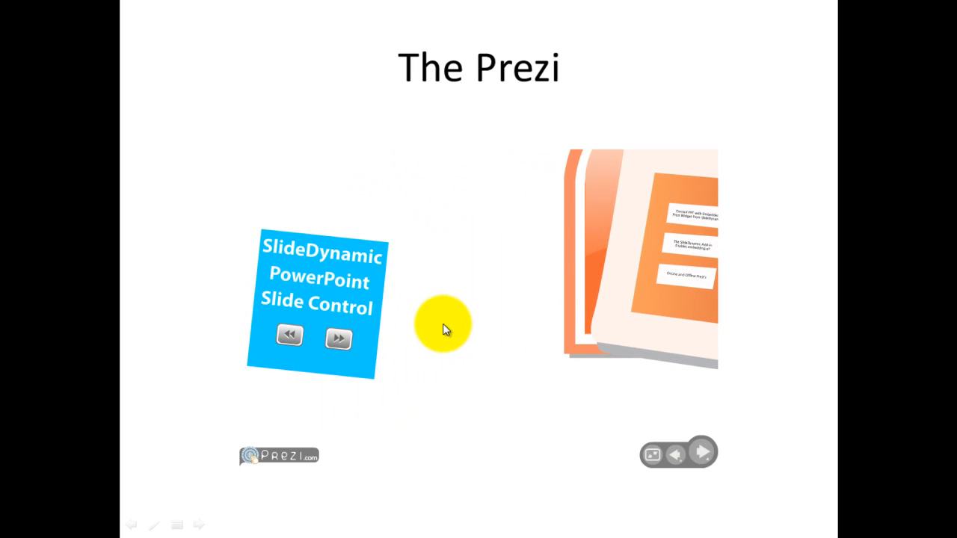
Use the SlideDynamic widget to go back two slides, then forward one
{"action": "left_click", "coordinate": [288, 338]}
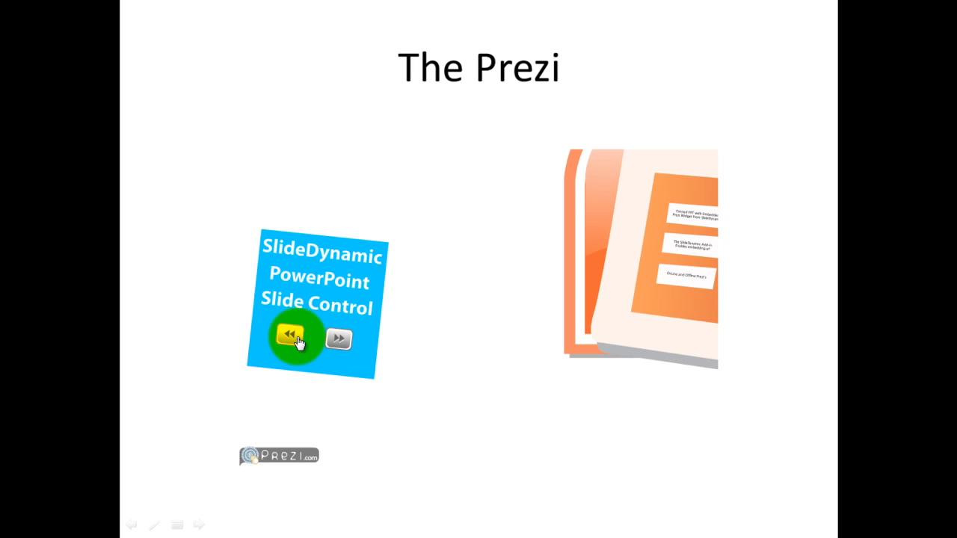
{"action": "left_click", "coordinate": [293, 338]}
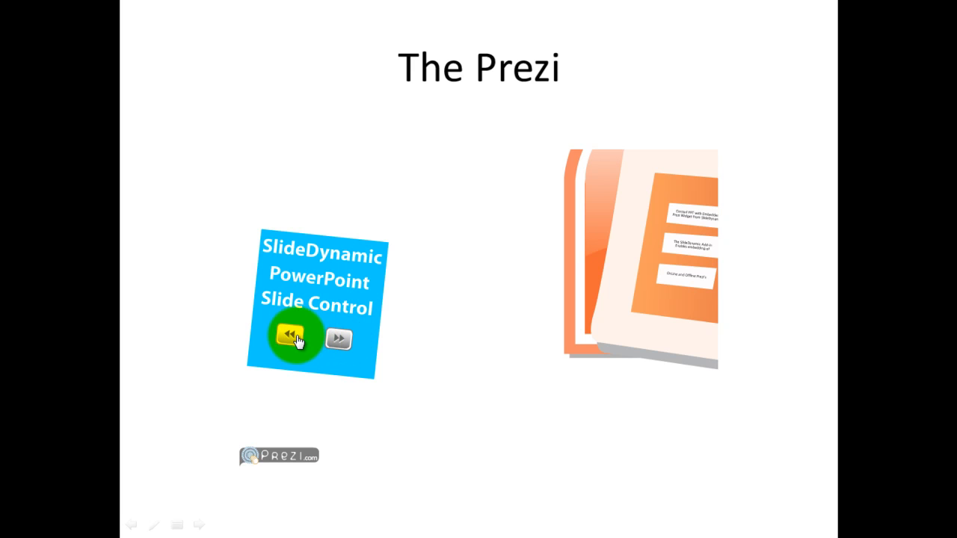
{"action": "left_click", "coordinate": [339, 338]}
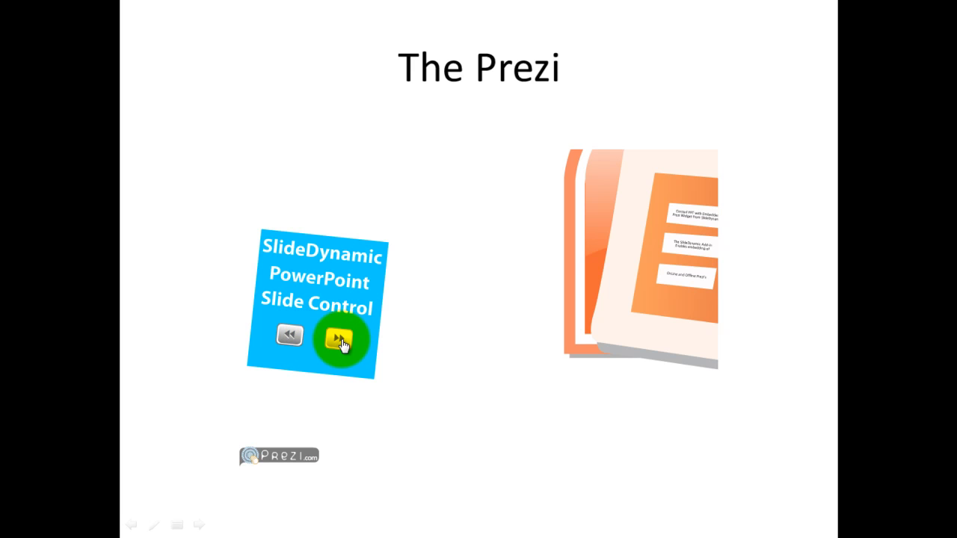
{"action": "left_click", "coordinate": [341, 340]}
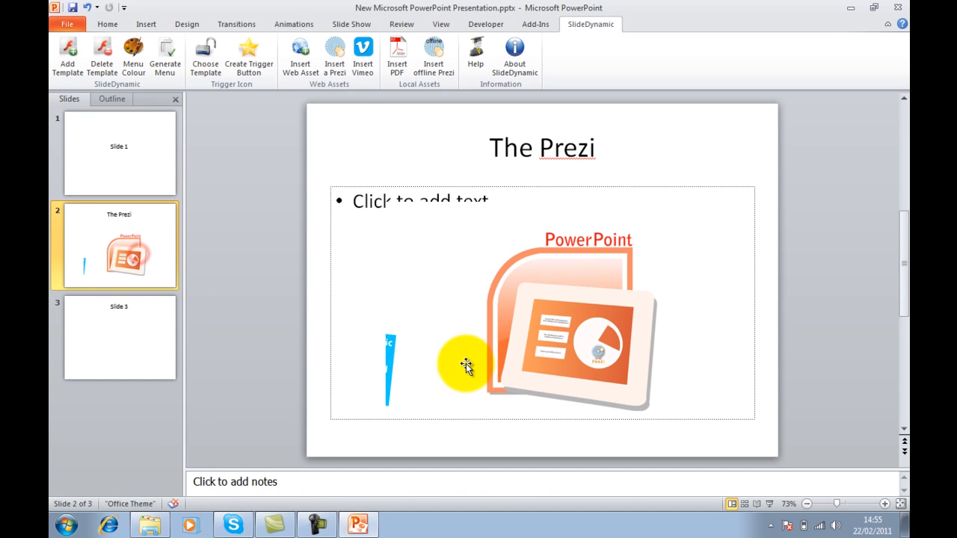
Resize the embedded Prezi to cover slide 2 and play it in Slide Show
{"action": "left_click_drag", "start_coordinate": [467, 367], "coordinate": [404, 243]}
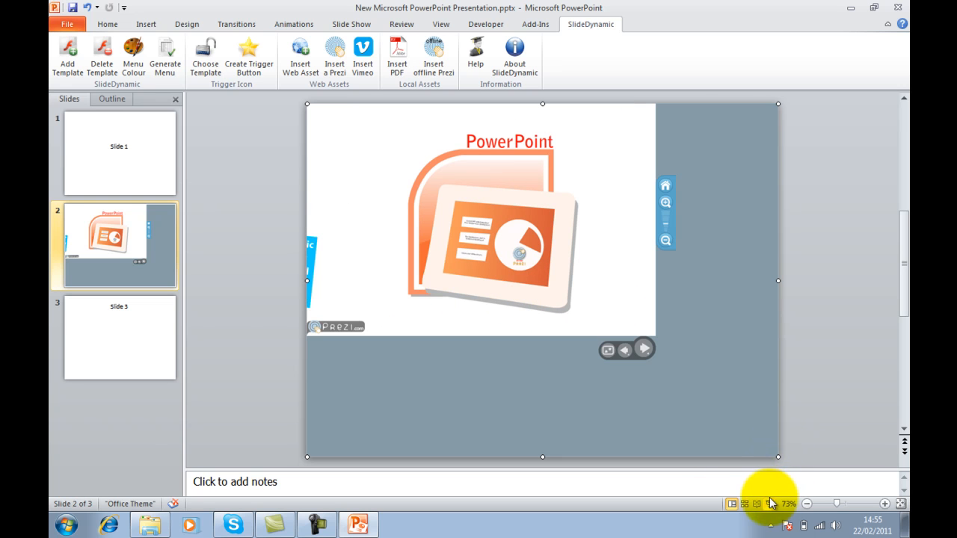
{"action": "left_click", "coordinate": [756, 503]}
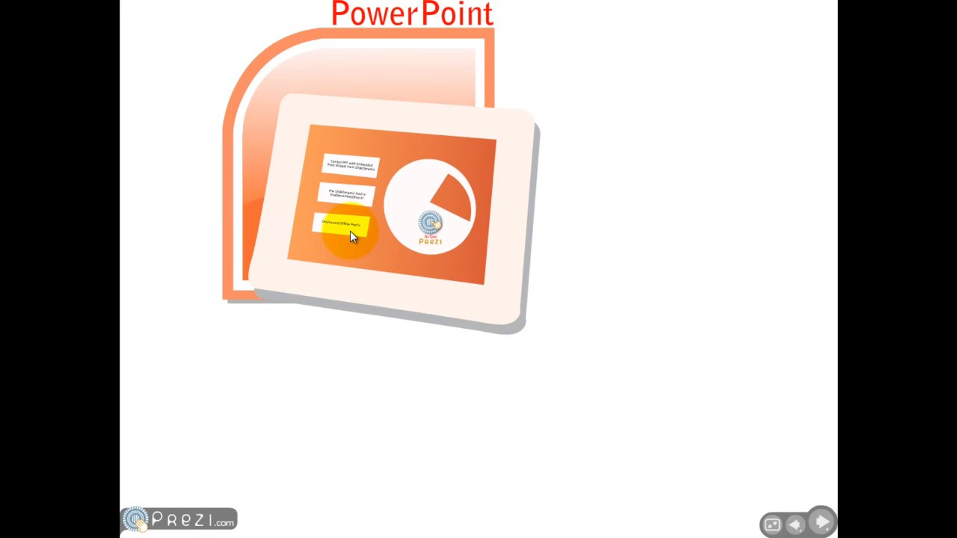